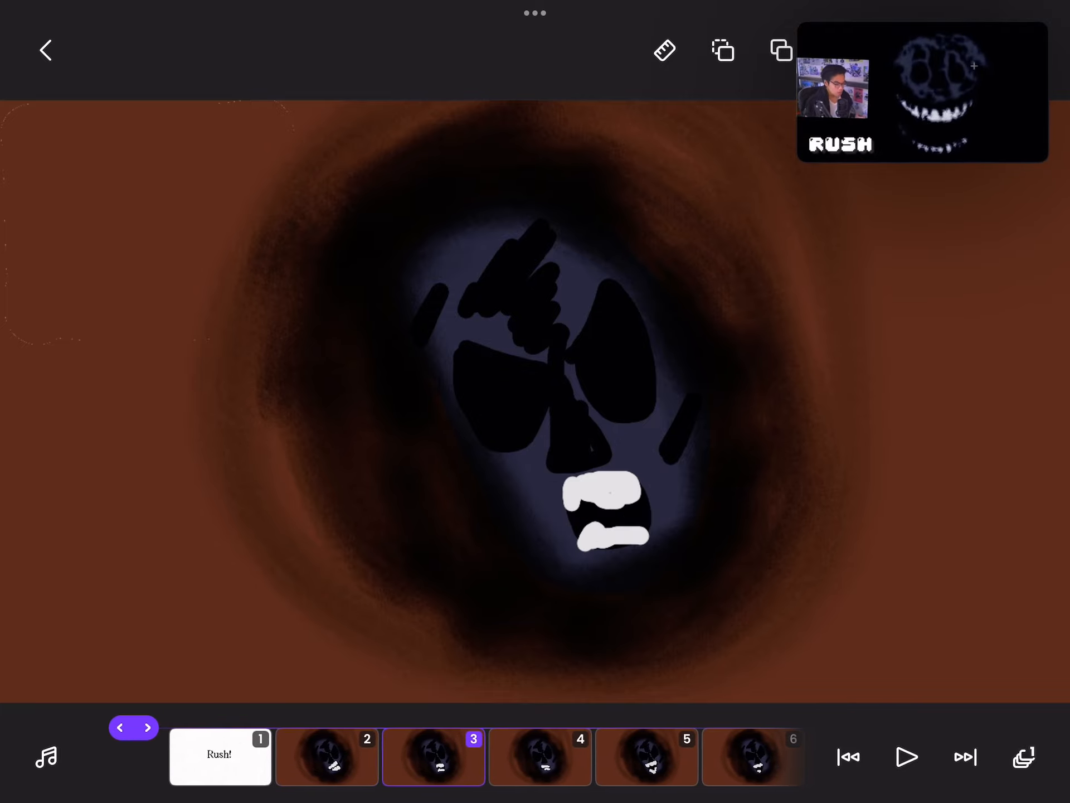
- Advance through the Rush frames from frame 3 toward frame 8 and scroll the timeline
left_click(484, 757)
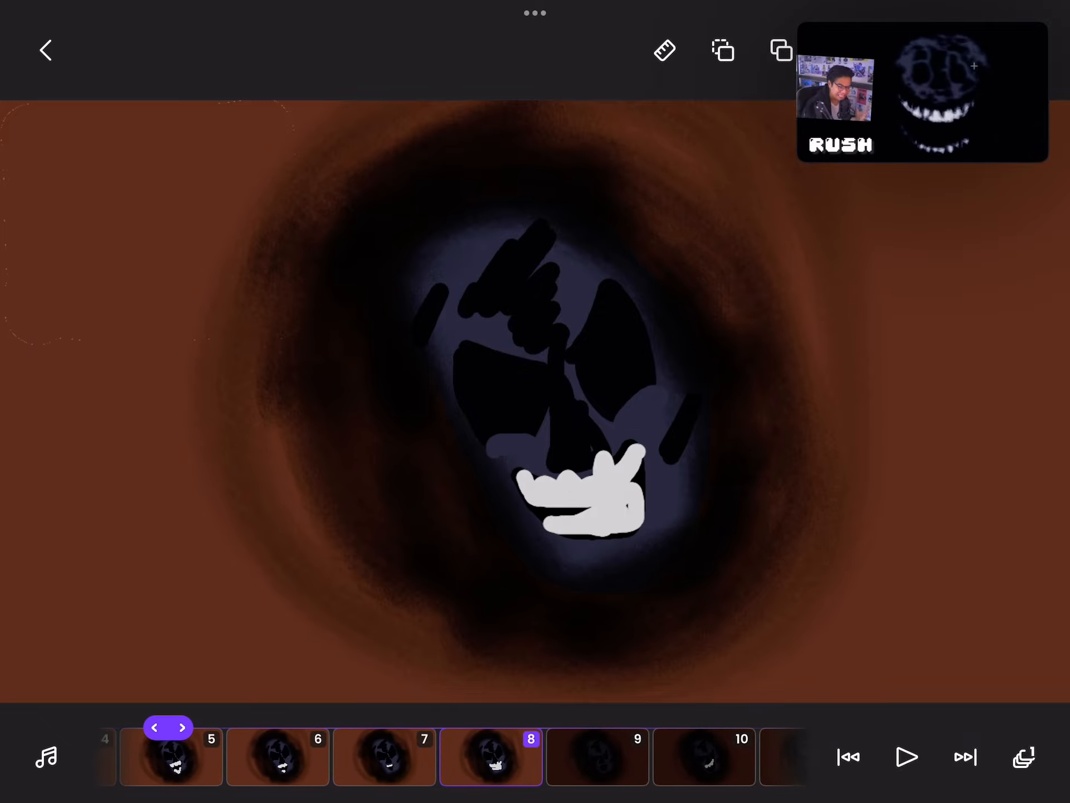
scroll("left", 3)
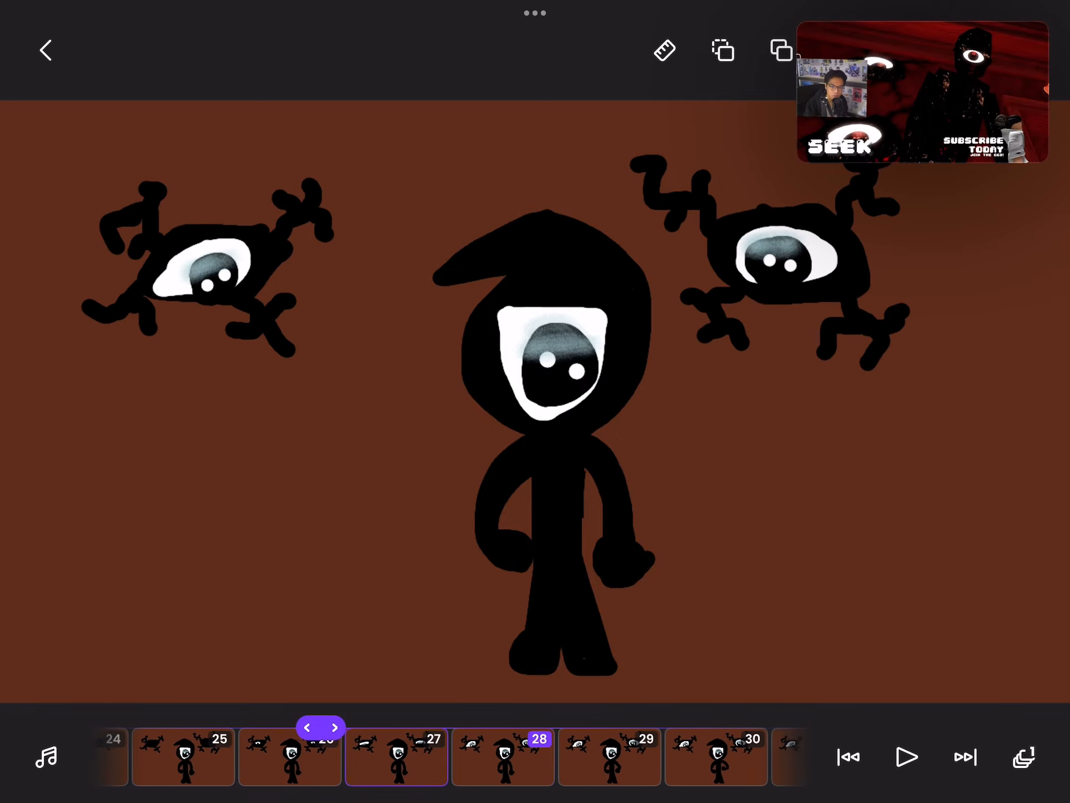
- Advance the Seek sequence of hooded figure and eye creatures to frame 30
left_click(355, 727)
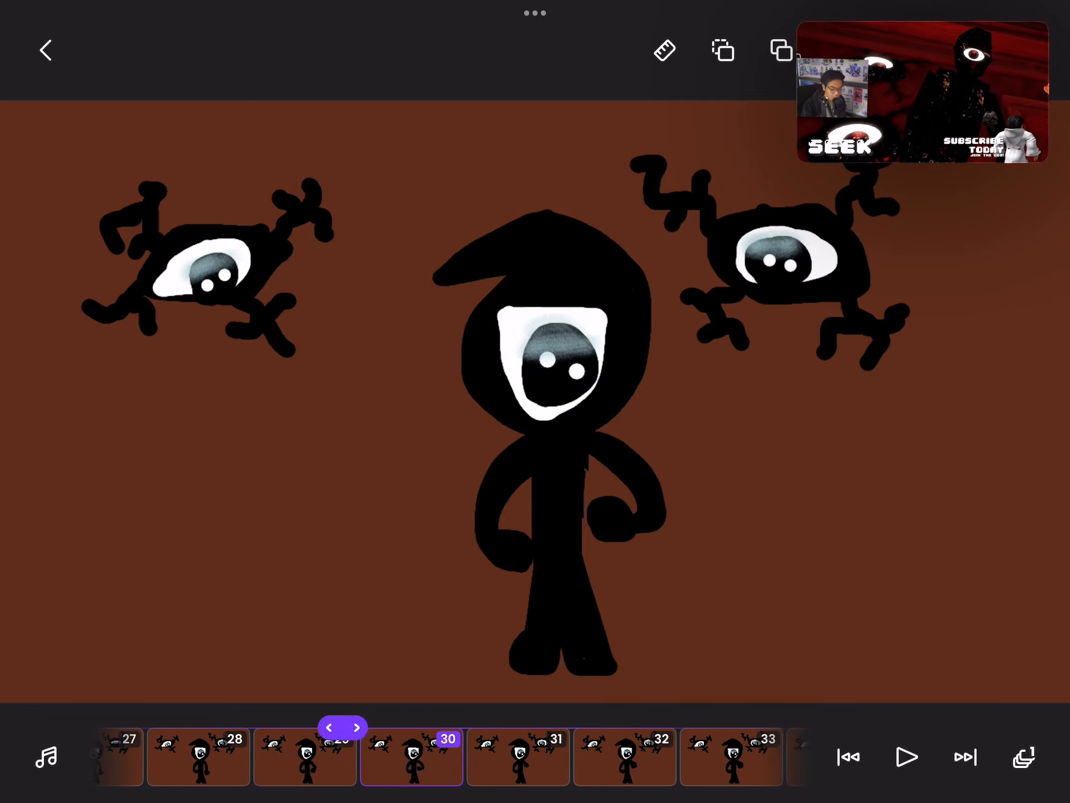